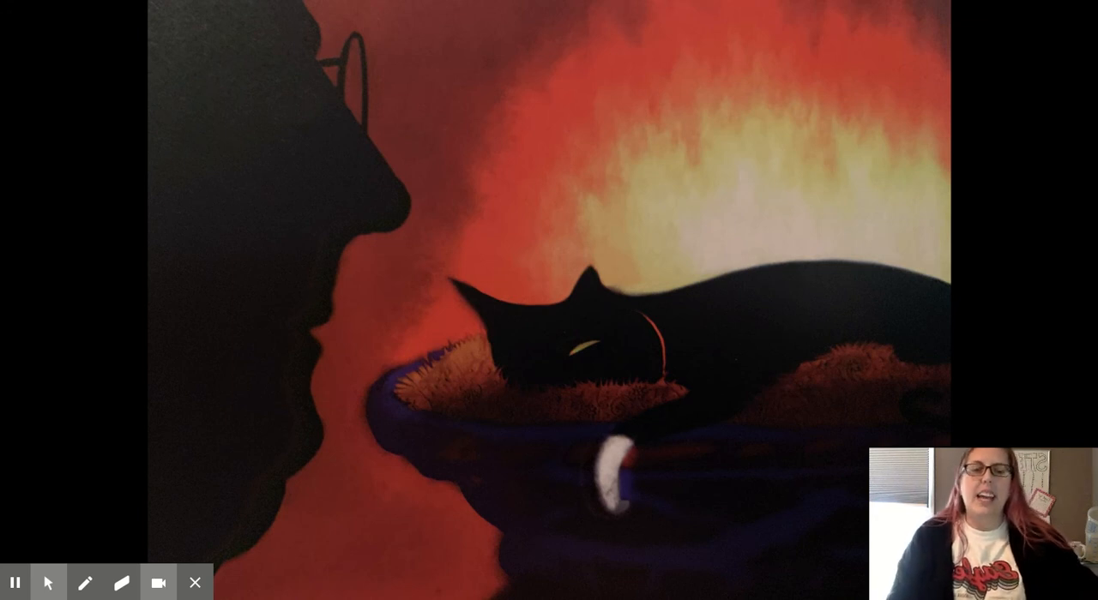
mouse_move(897, 208)
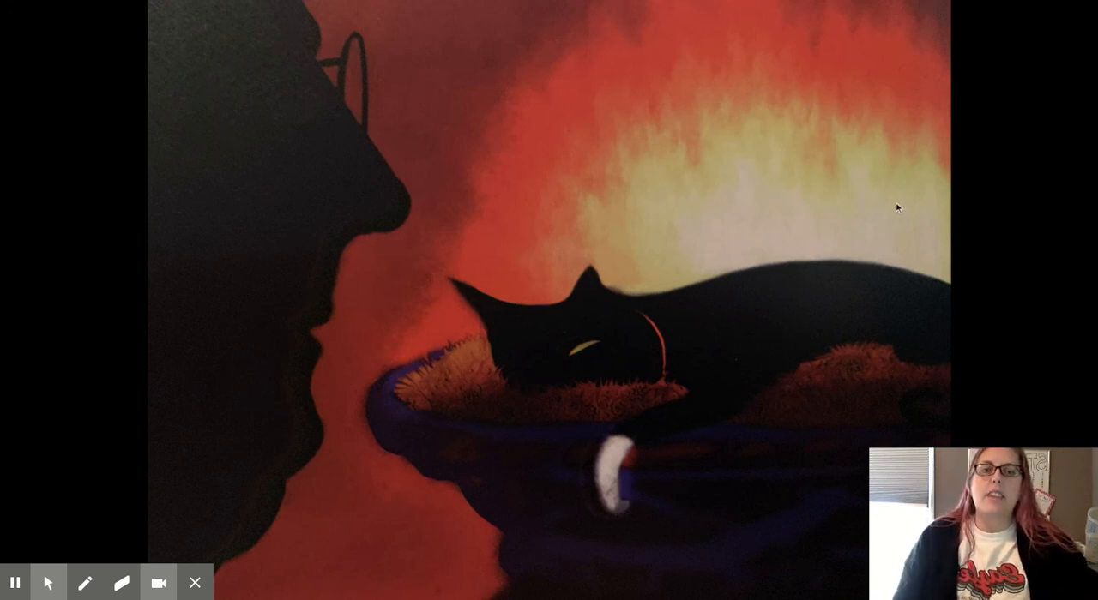
mouse_move(863, 328)
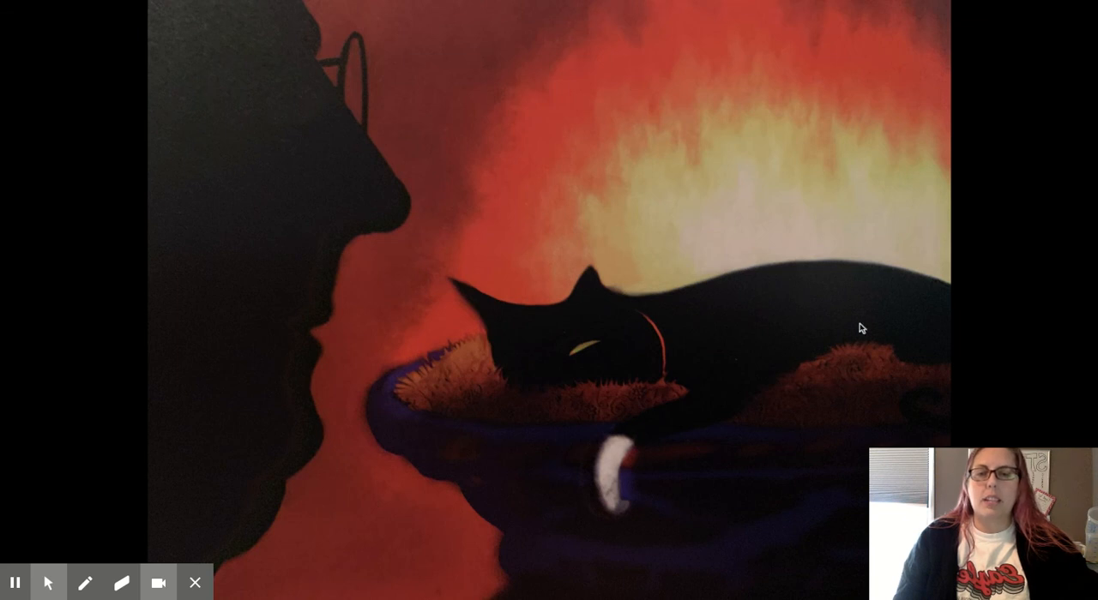